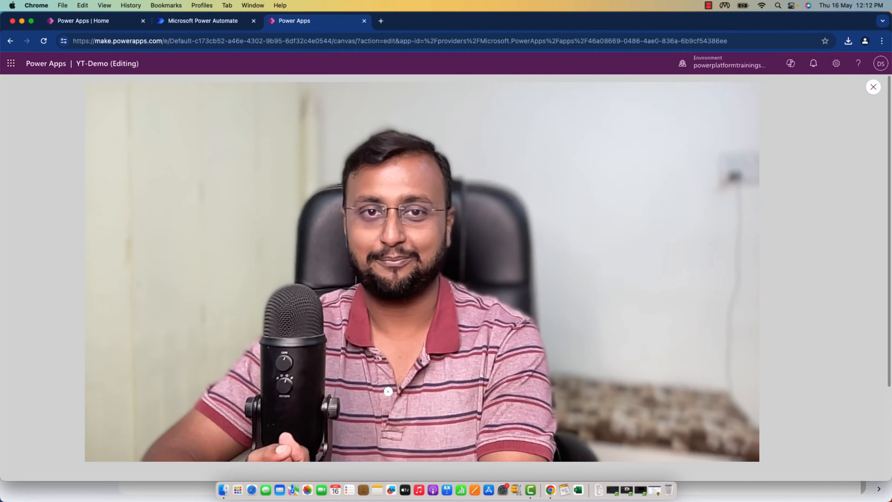
Expand the App node in the Tree view to reveal the Host object beneath it.
left_click(873, 87)
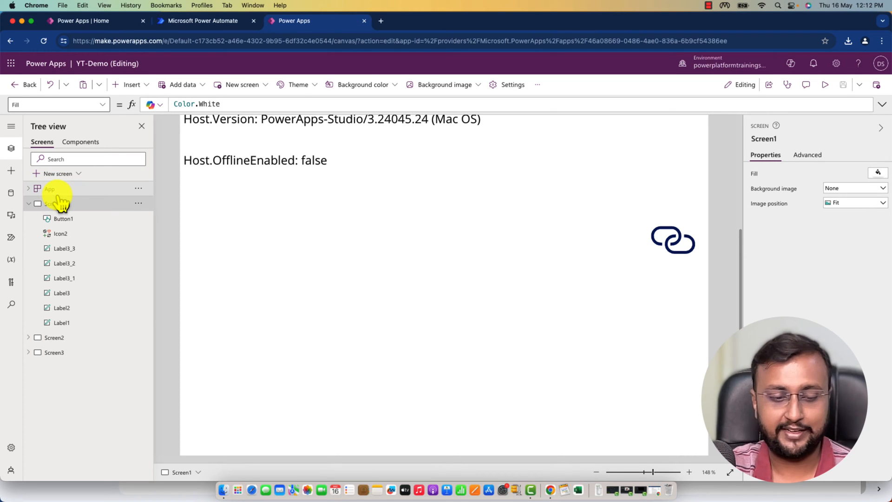
left_click(49, 189)
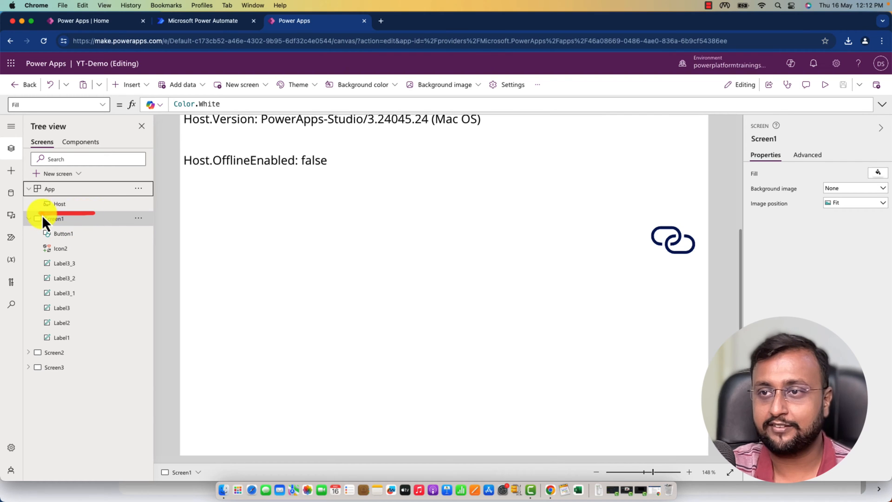
left_click(50, 189)
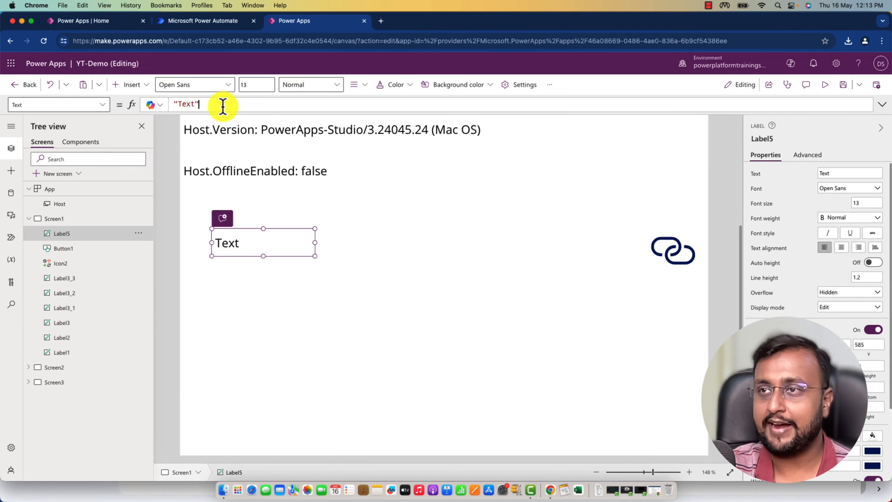
Set the new label's Text to Host.OSType so it displays "Mac OS".
type("h")
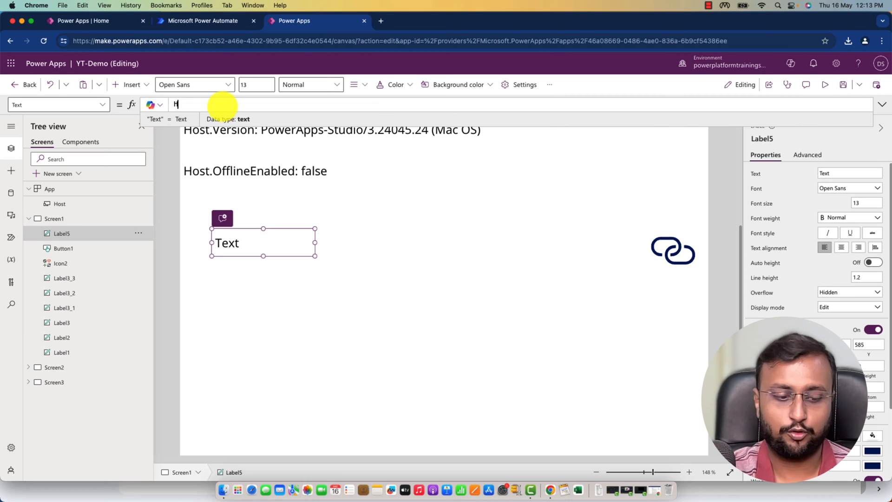
type("Host.")
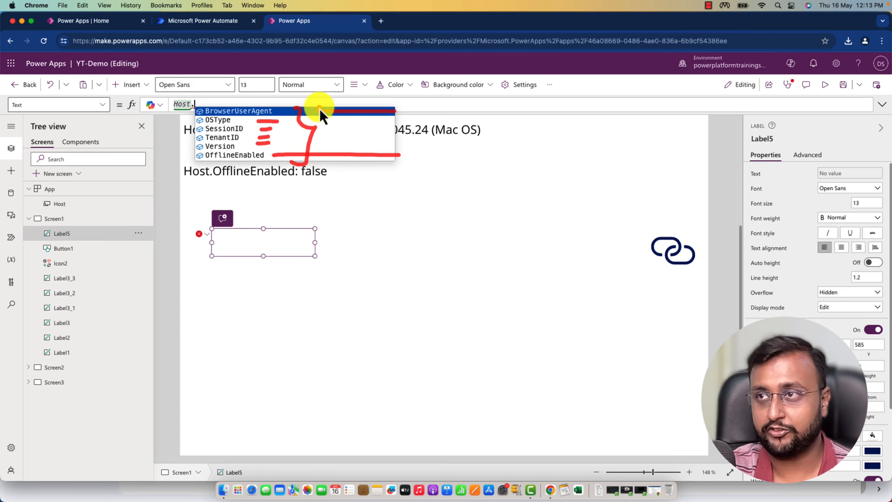
mouse_move(287, 143)
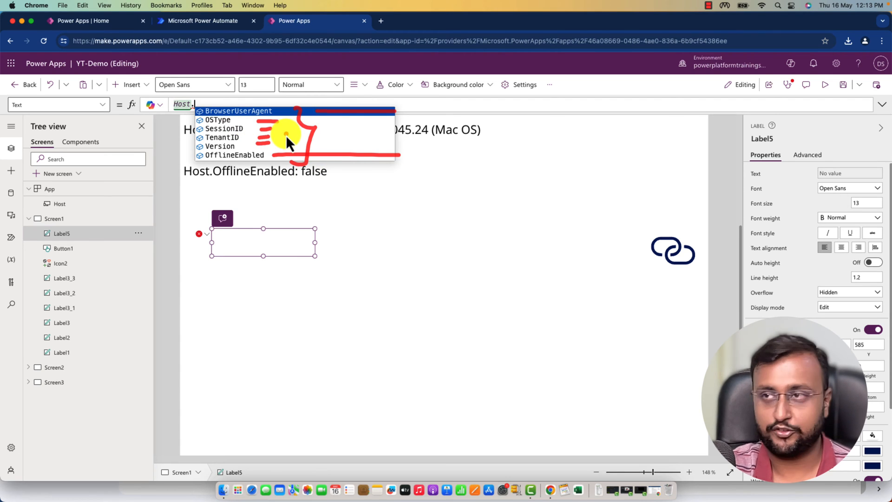
left_click(218, 120)
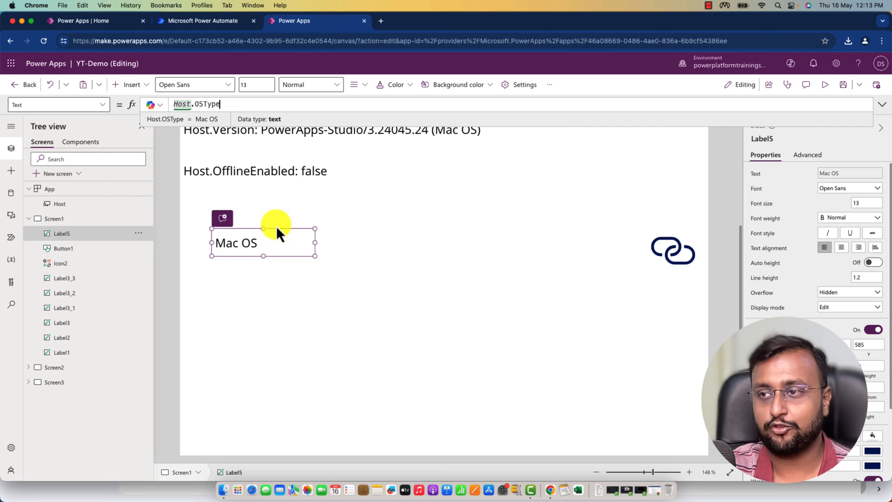
mouse_move(279, 187)
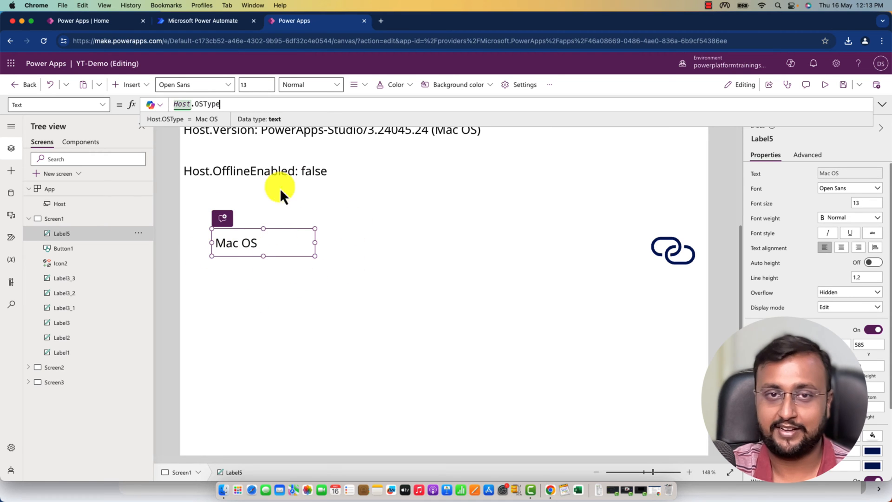
mouse_move(310, 278)
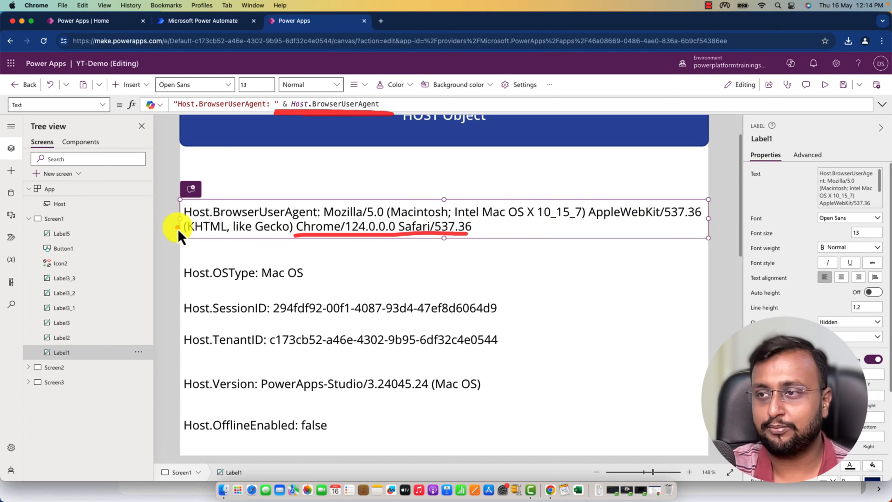
mouse_move(594, 185)
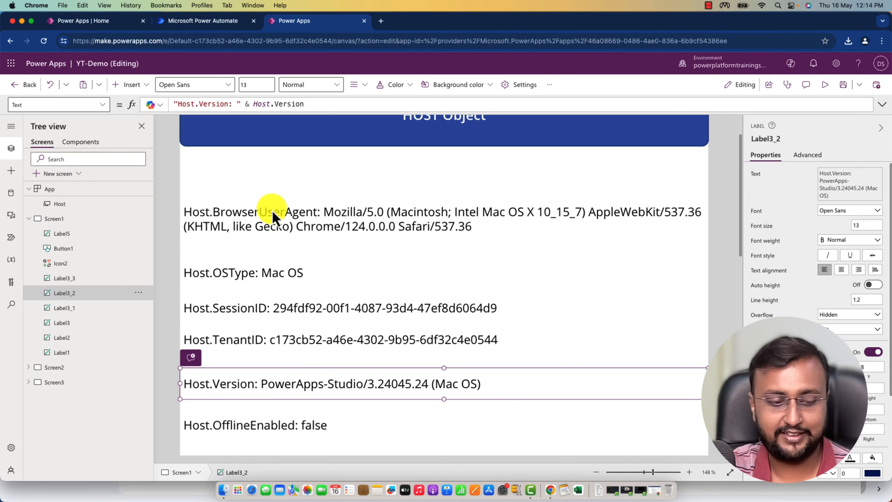
mouse_move(301, 132)
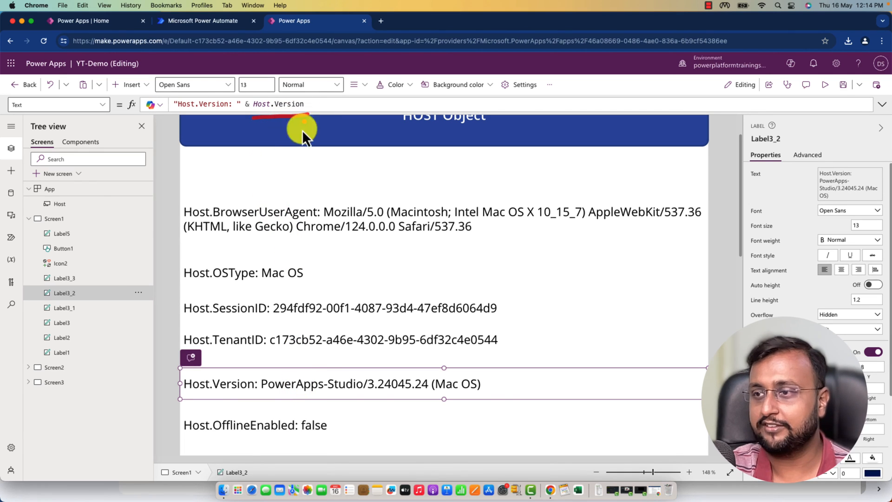